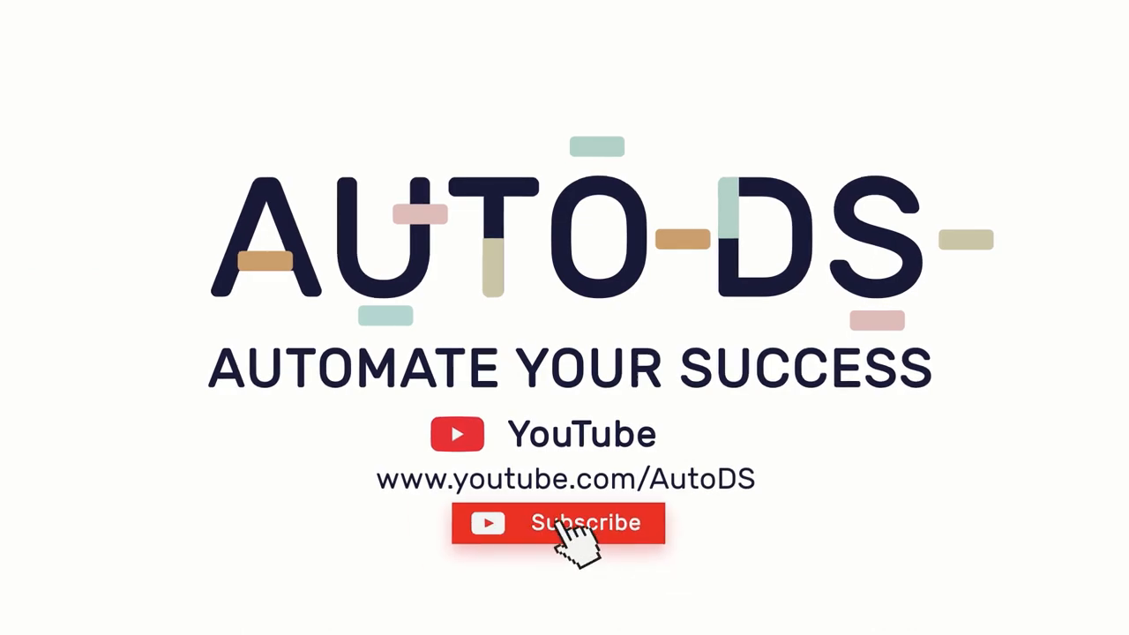
Close the Change listings panel, then open the listings Filter and expand the Vero Filter dropdown
left_click(559, 522)
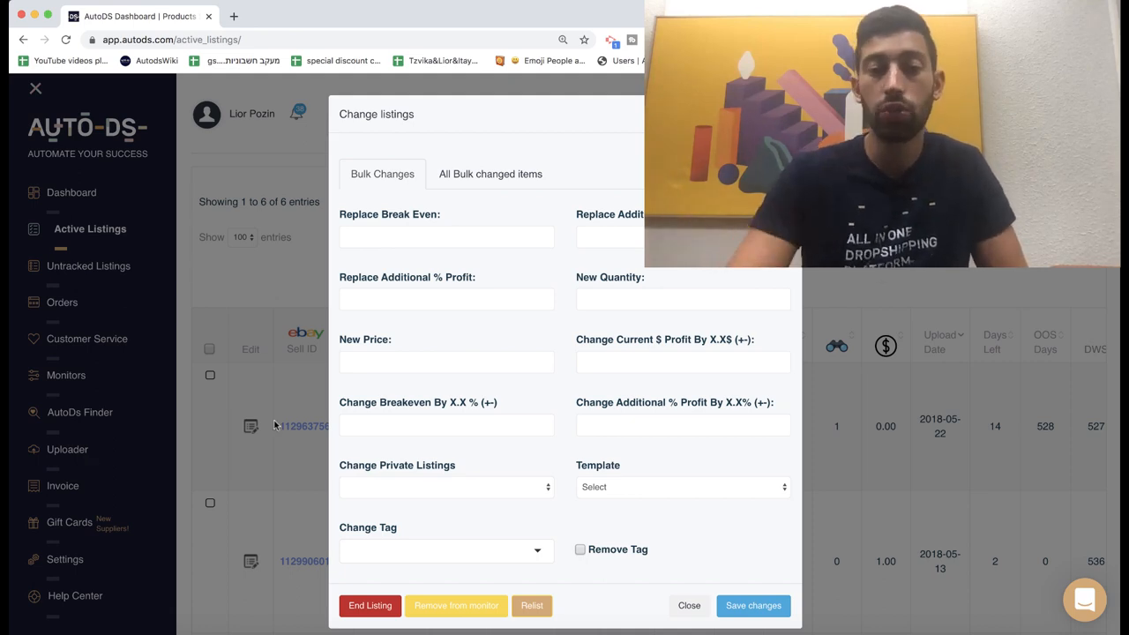
left_click(688, 605)
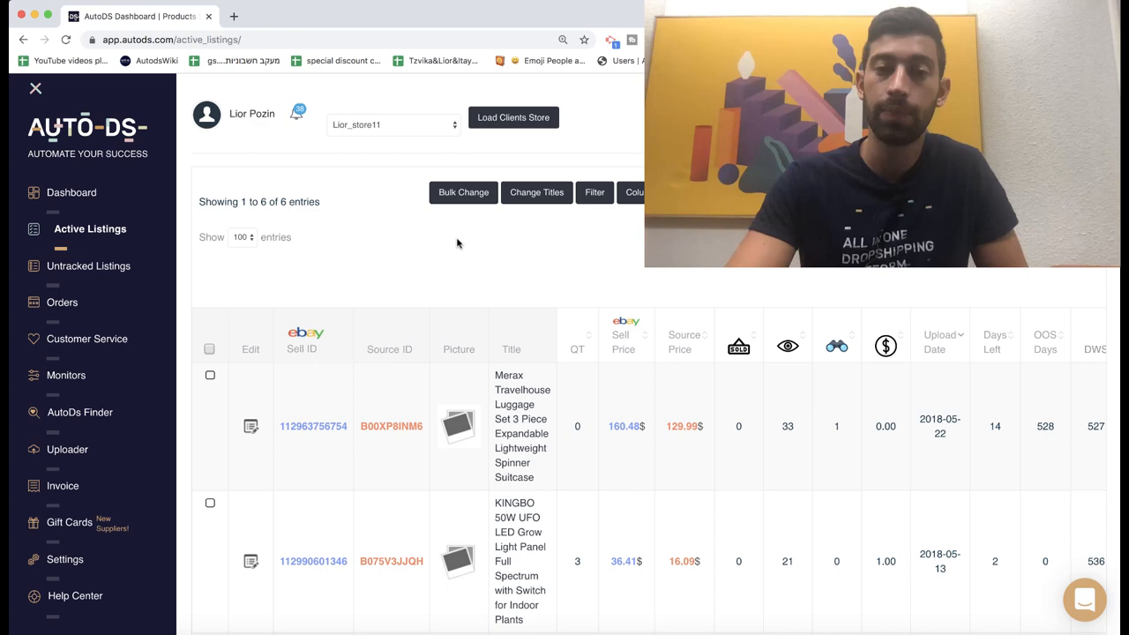
left_click(594, 192)
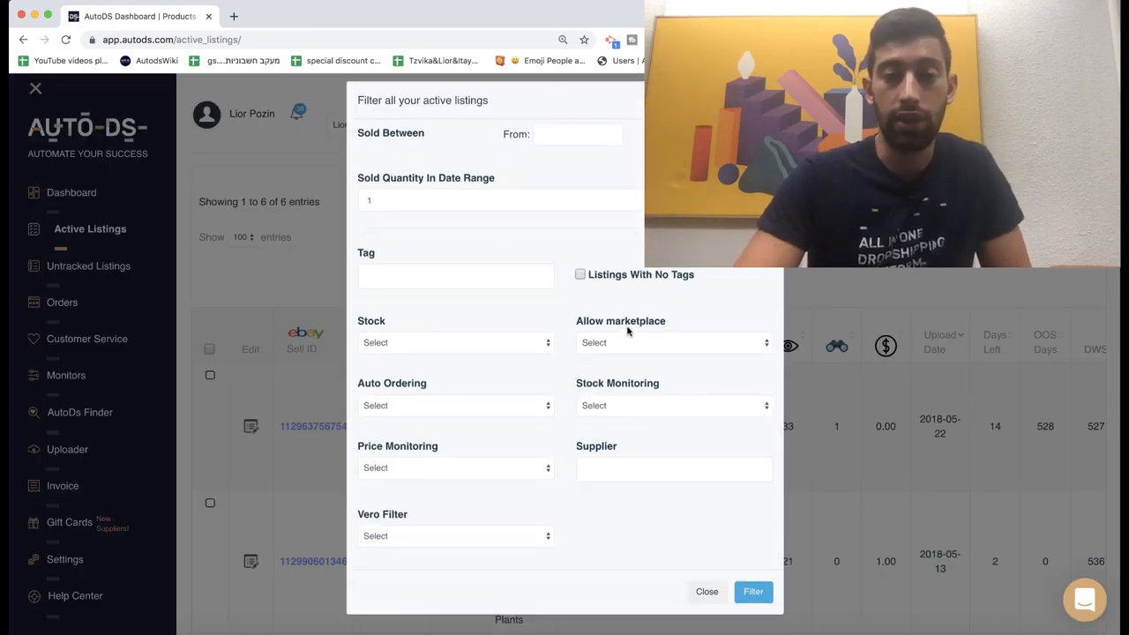
left_click(454, 536)
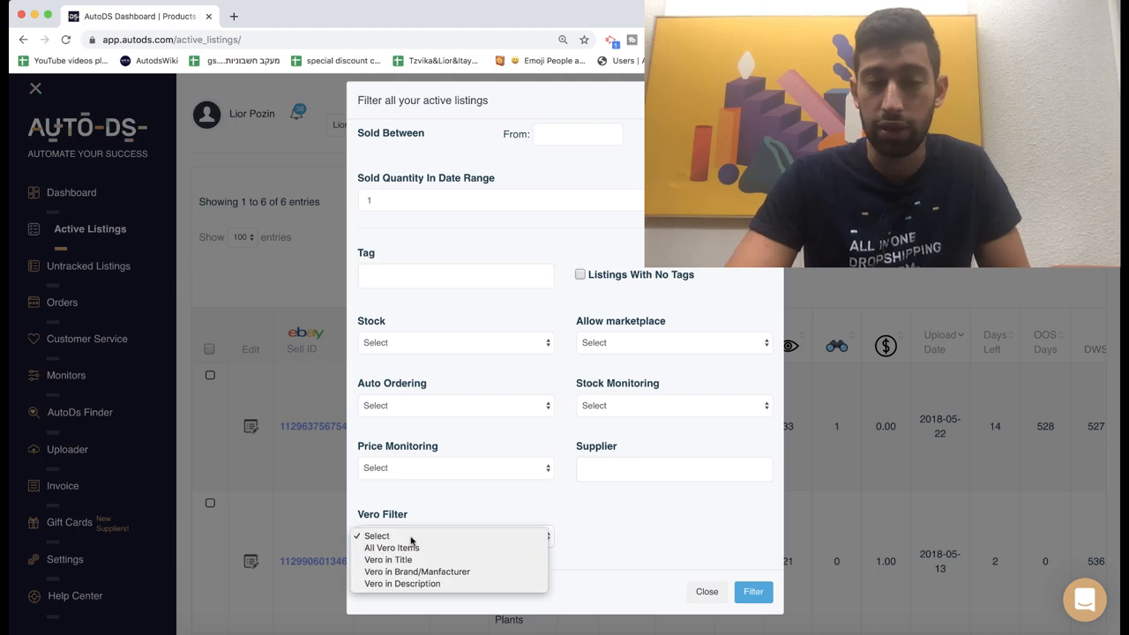
mouse_move(391, 548)
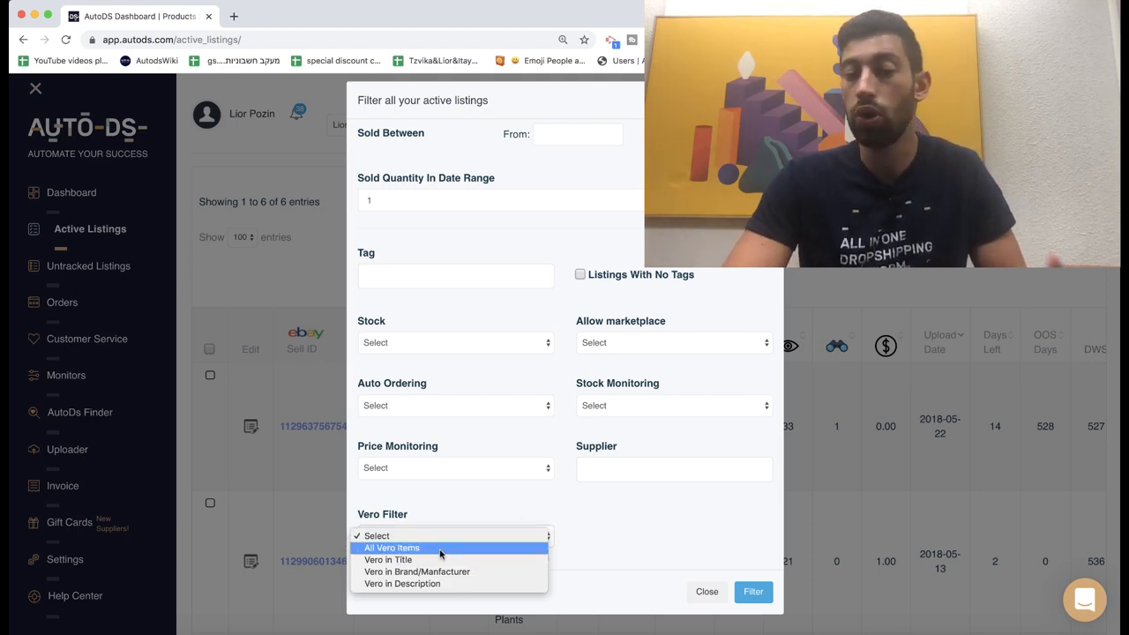
mouse_move(417, 572)
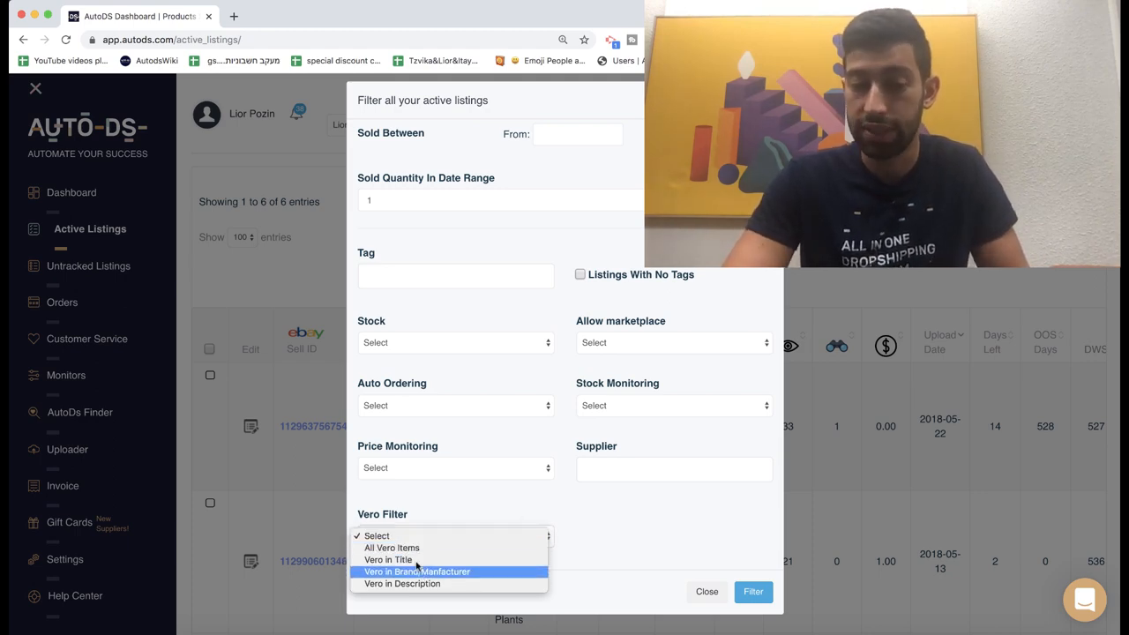